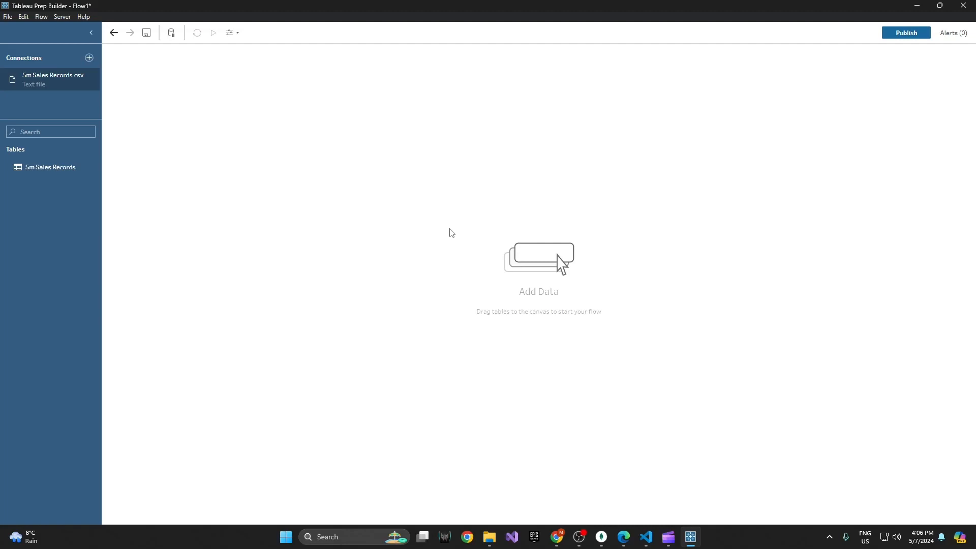
pyautogui.moveTo(202, 160)
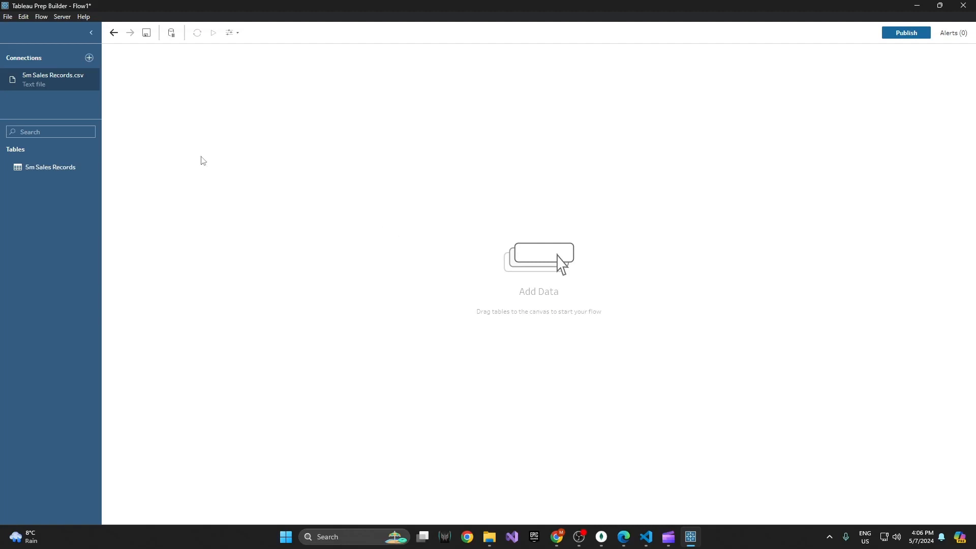
pyautogui.moveTo(142, 92)
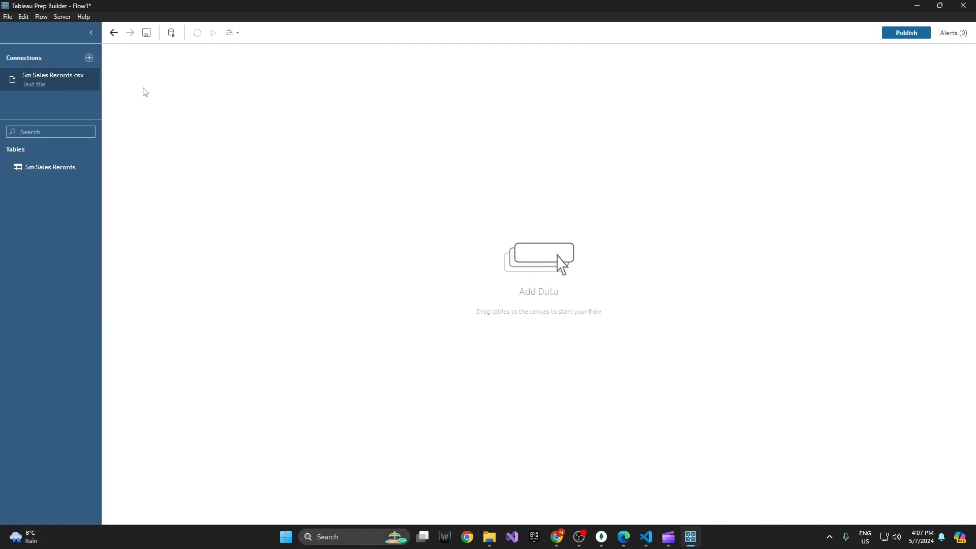
pyautogui.moveTo(63, 99)
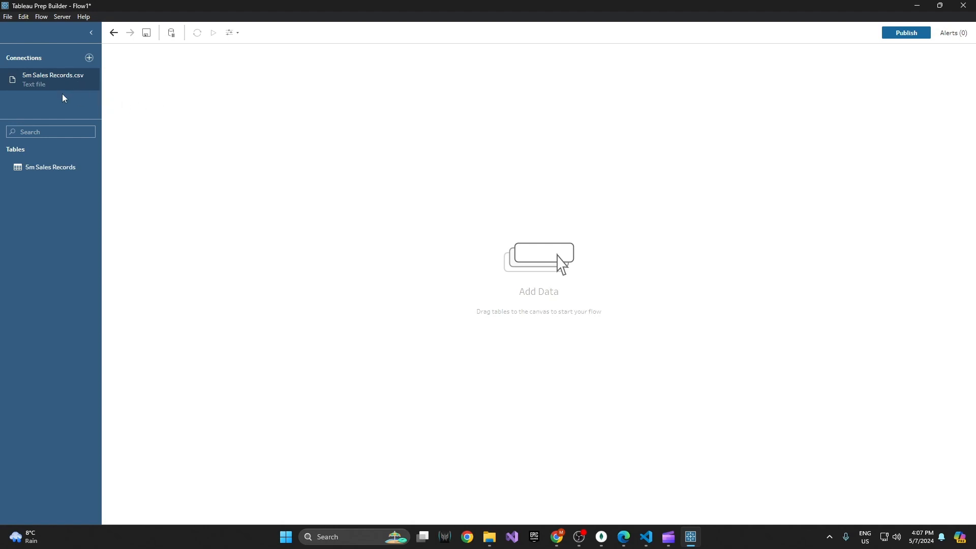
pyautogui.moveTo(53, 79)
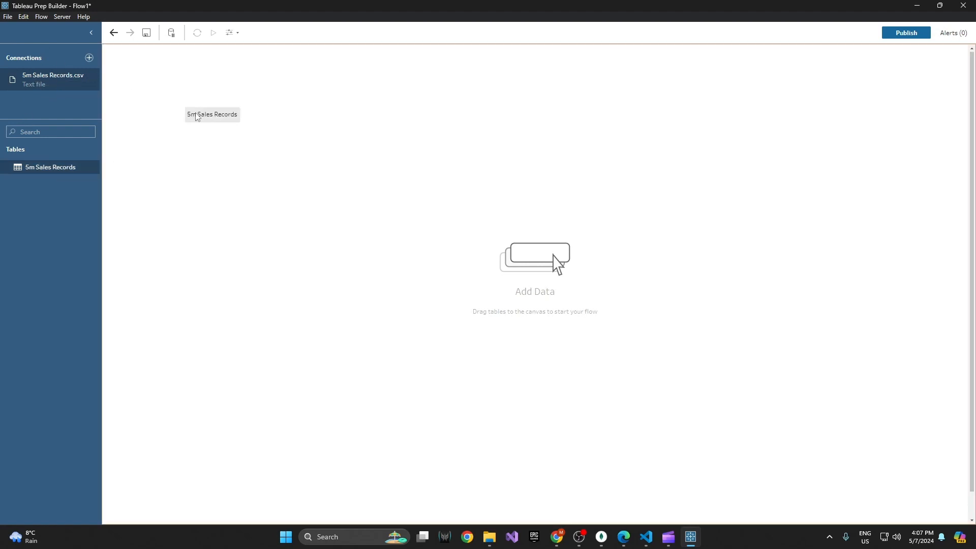
# Add the 5m Sales Records table to the flow and follow it with a Clean step
pyautogui.moveTo(211, 114); pyautogui.dragTo(149, 82)
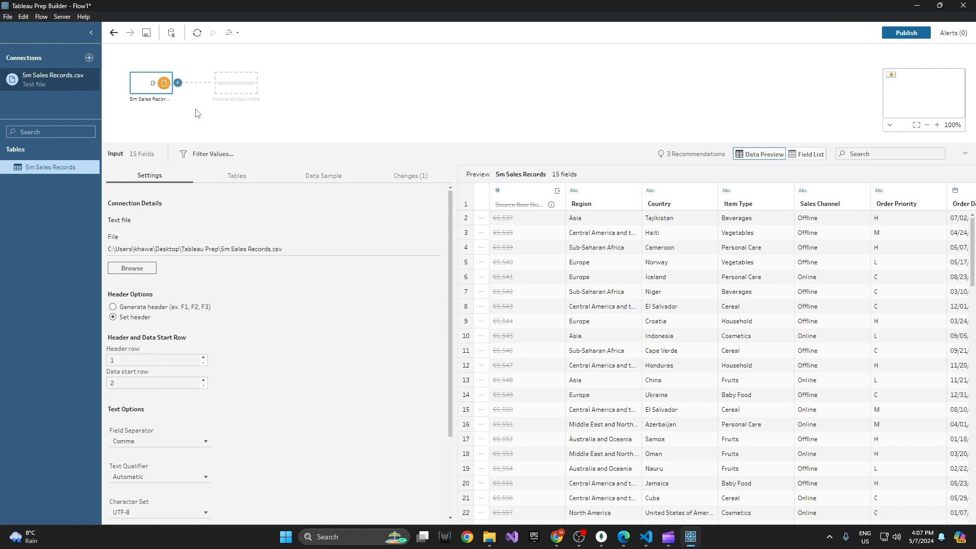
pyautogui.click(176, 82)
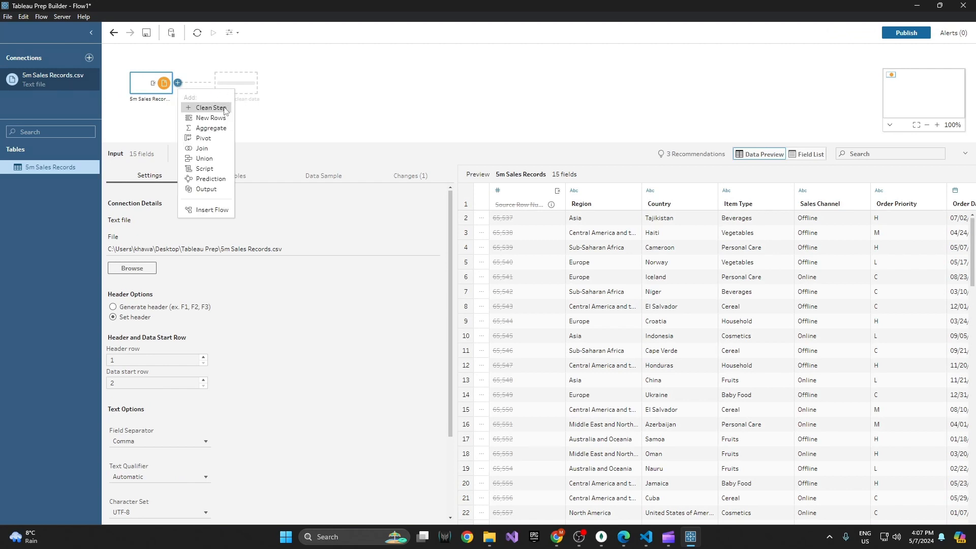
pyautogui.click(209, 107)
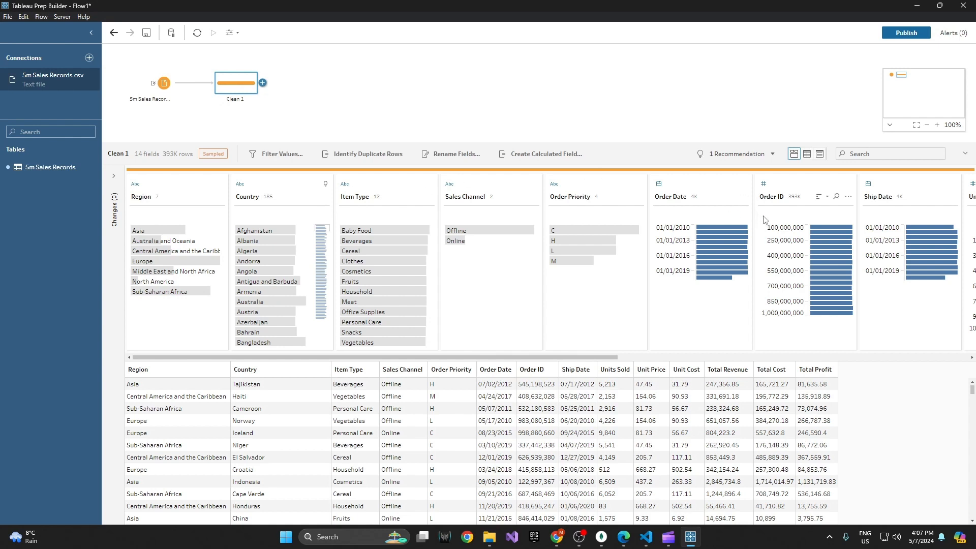
# Remove the Region and Sales Channel fields in Clean 1, leaving 12 fields
pyautogui.click(219, 196)
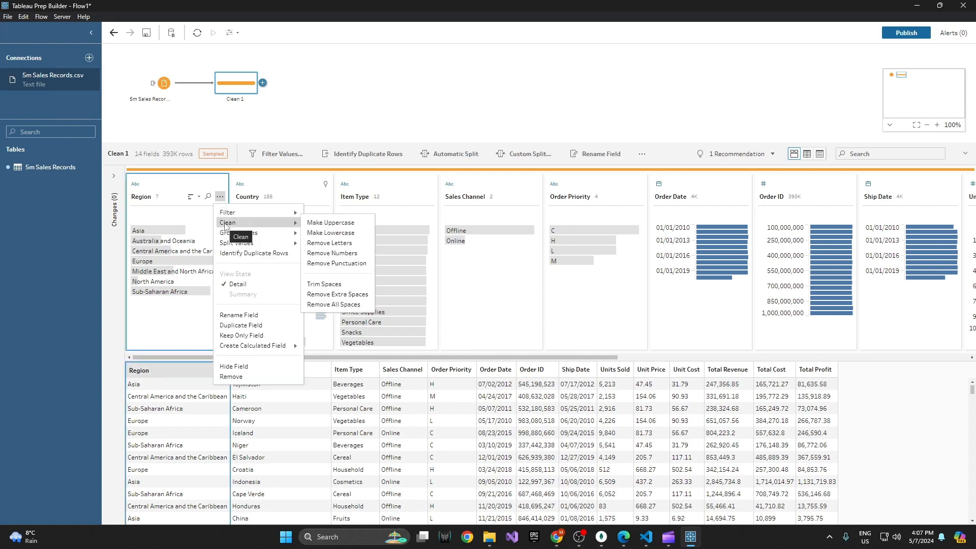
pyautogui.moveTo(232, 376)
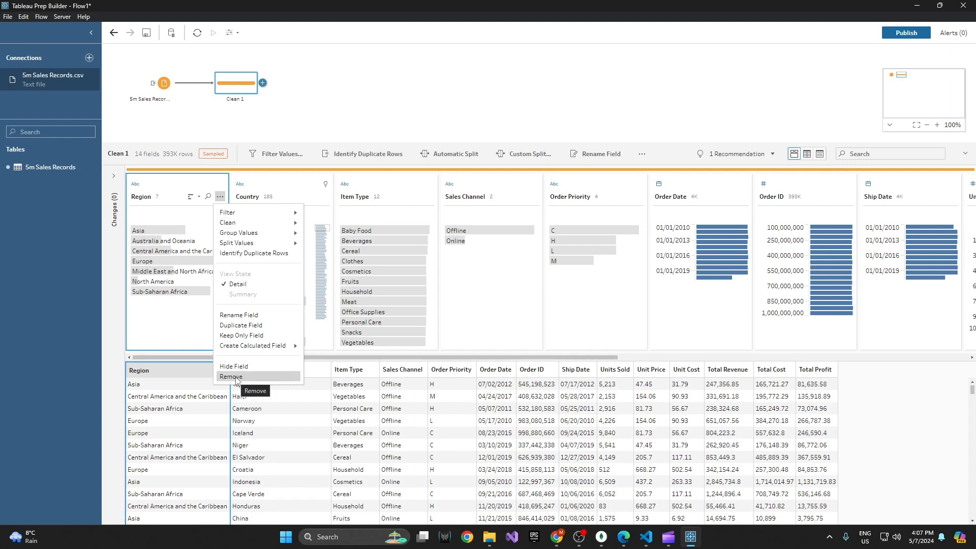
pyautogui.click(230, 376)
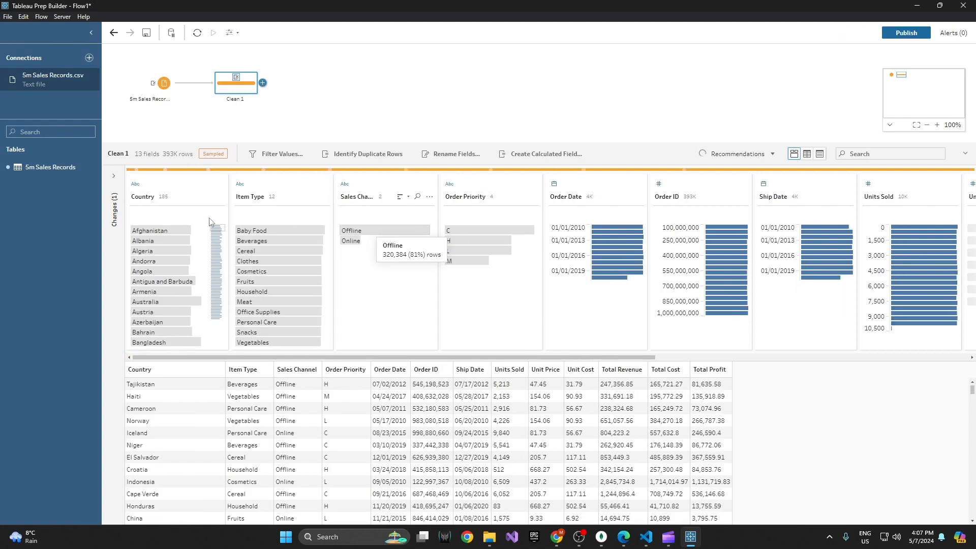
pyautogui.click(429, 197)
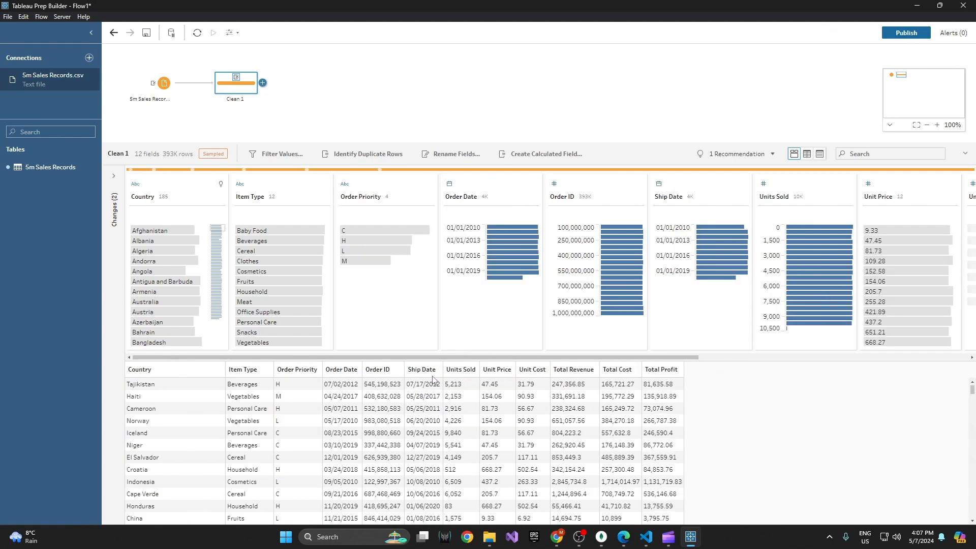
# Add an Output step after Clean 1, keeping its destination as a file
pyautogui.click(262, 82)
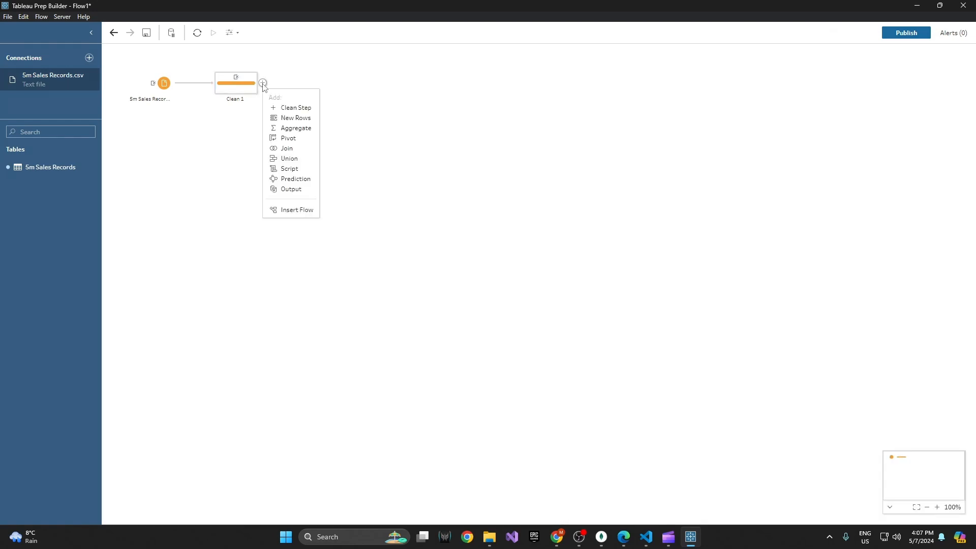
pyautogui.moveTo(291, 189)
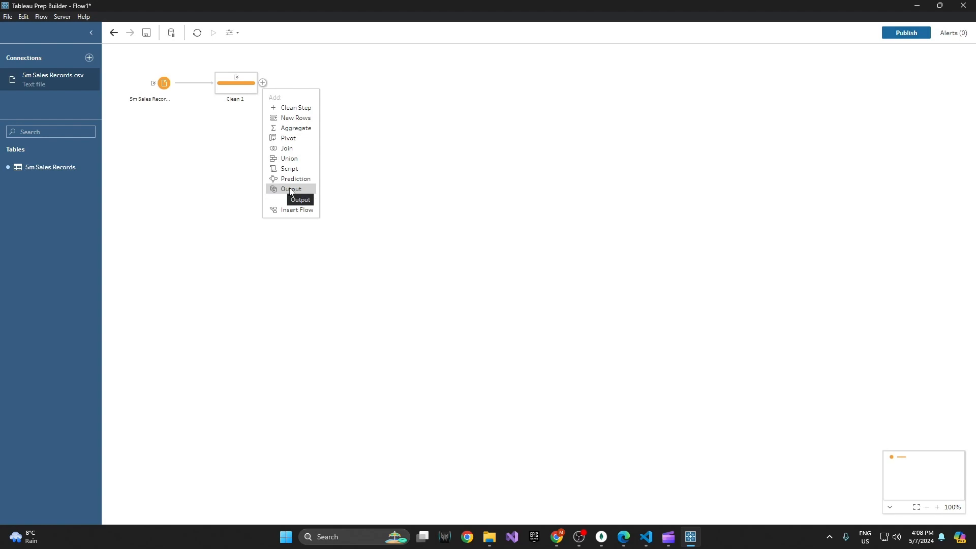
pyautogui.click(291, 189)
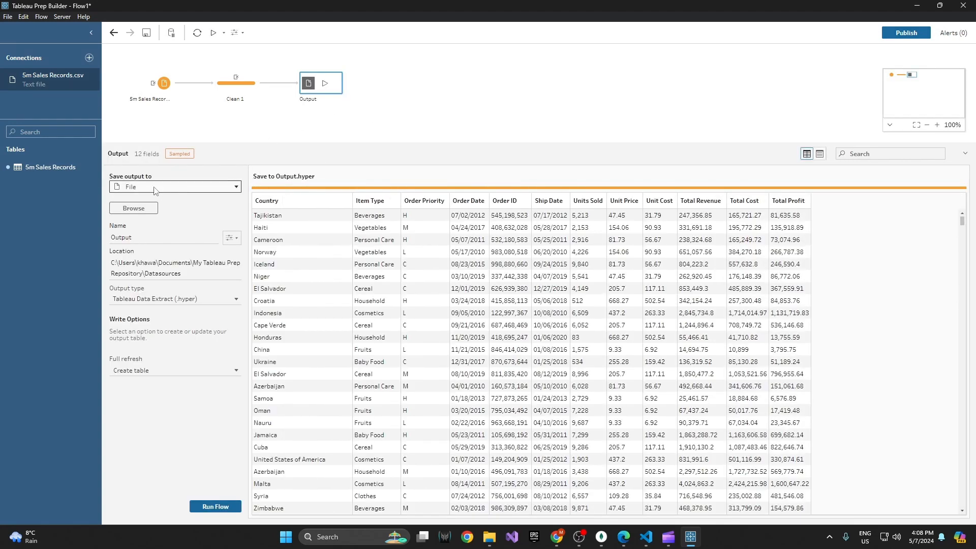
pyautogui.click(173, 187)
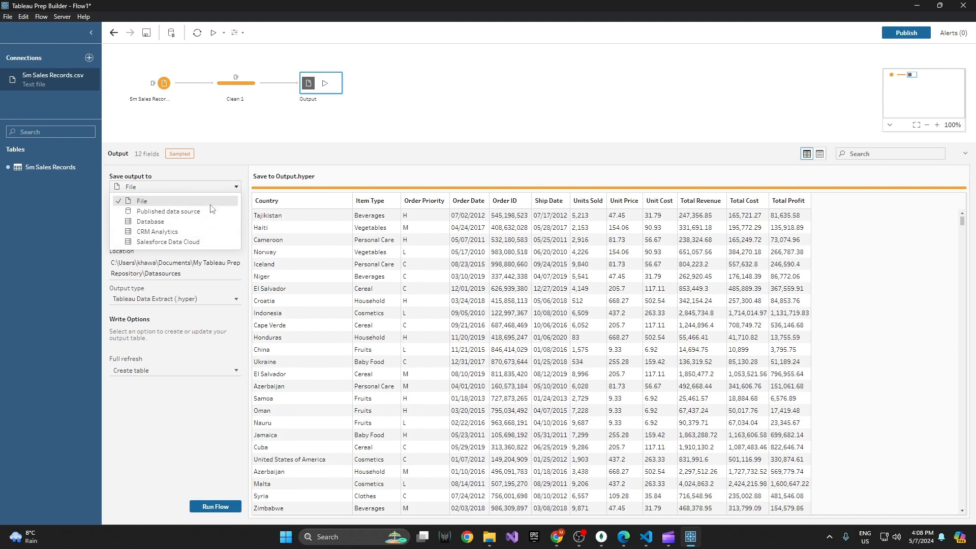
pyautogui.moveTo(167, 211)
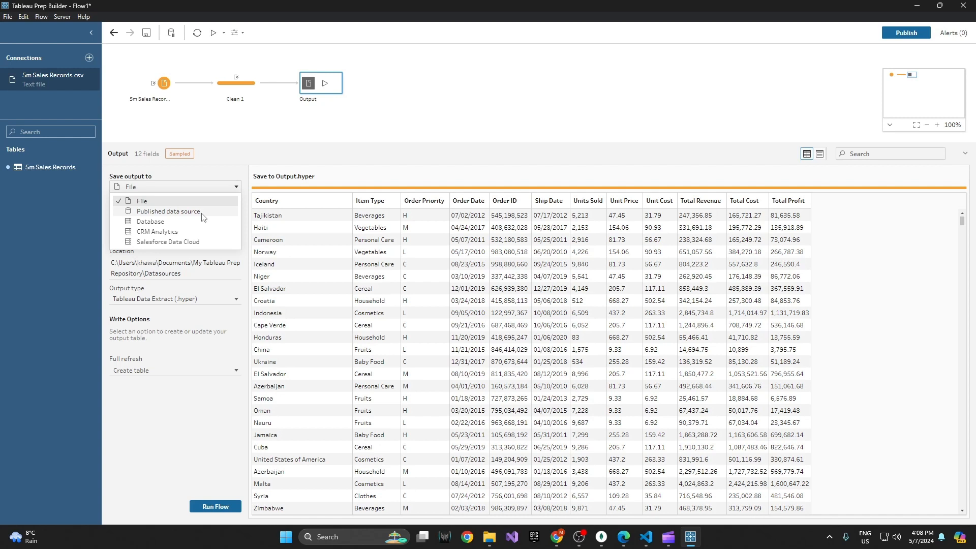
pyautogui.click(142, 201)
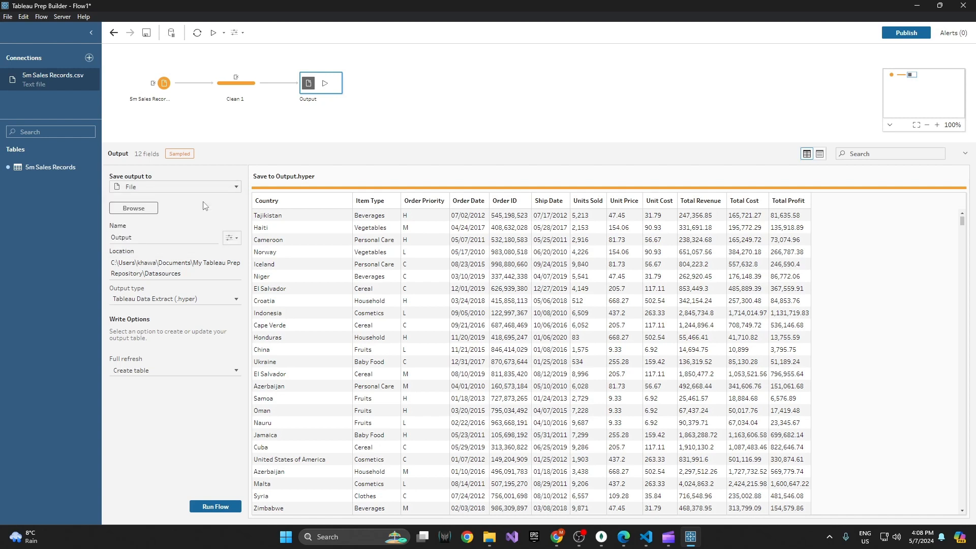
# Save the output to the Desktop as 'Sales without Region', a Tableau Data Extract
pyautogui.click(133, 208)
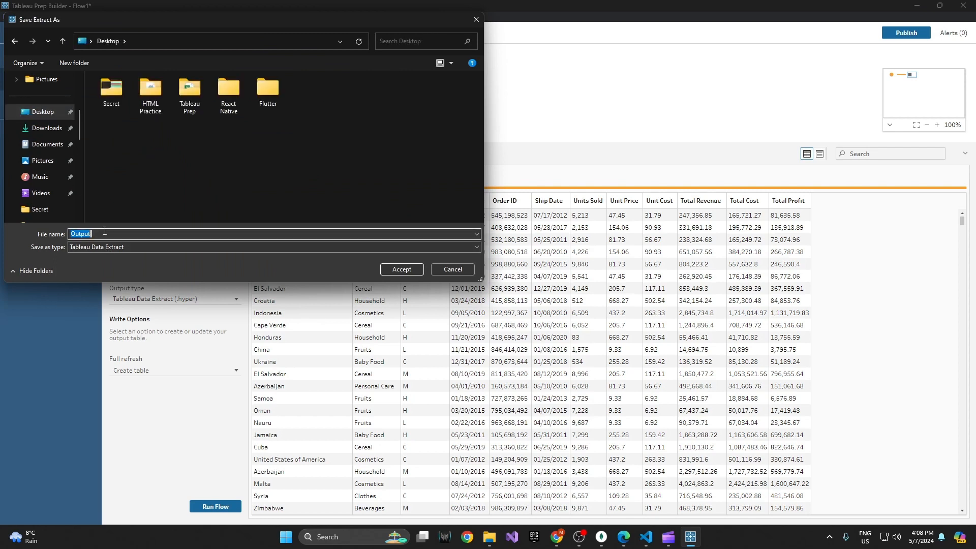
pyautogui.write('Sales without')
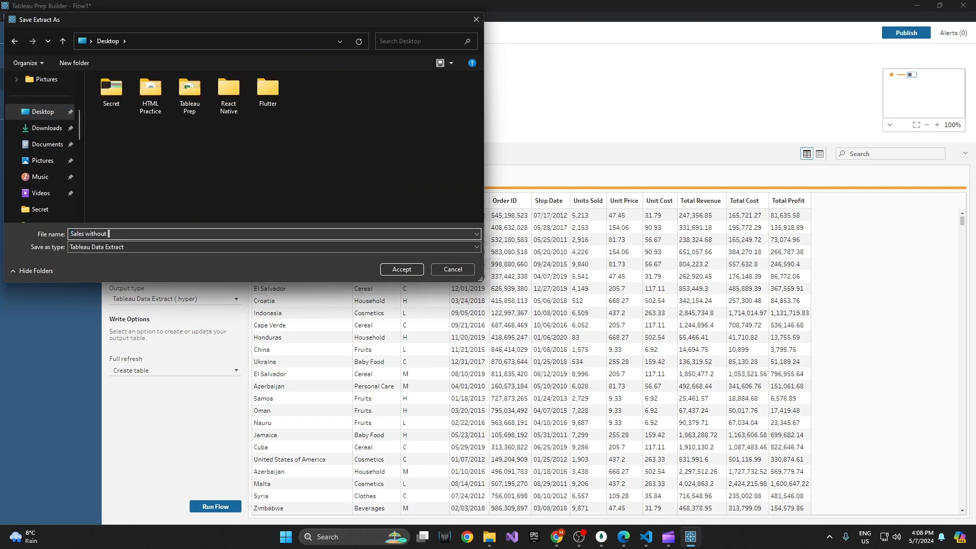
pyautogui.write('Region')
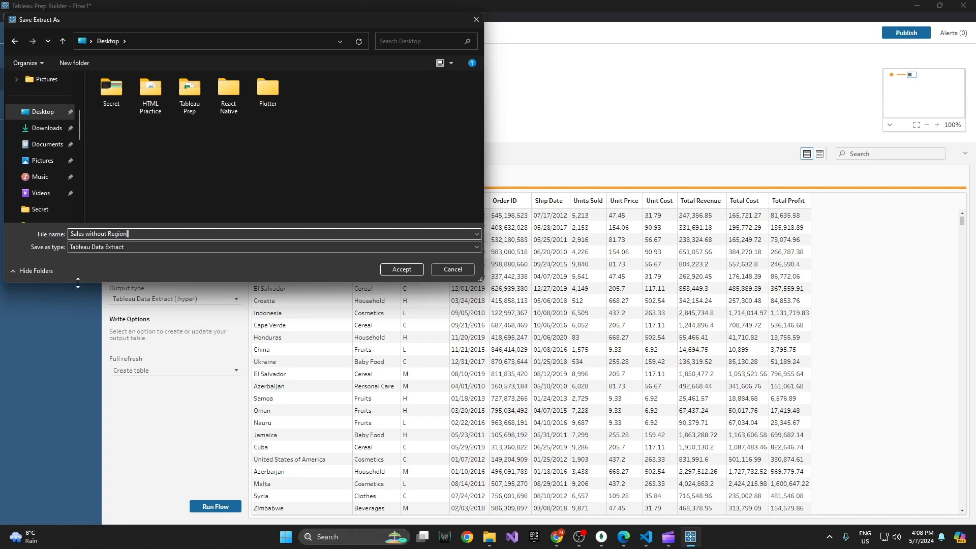
pyautogui.click(474, 246)
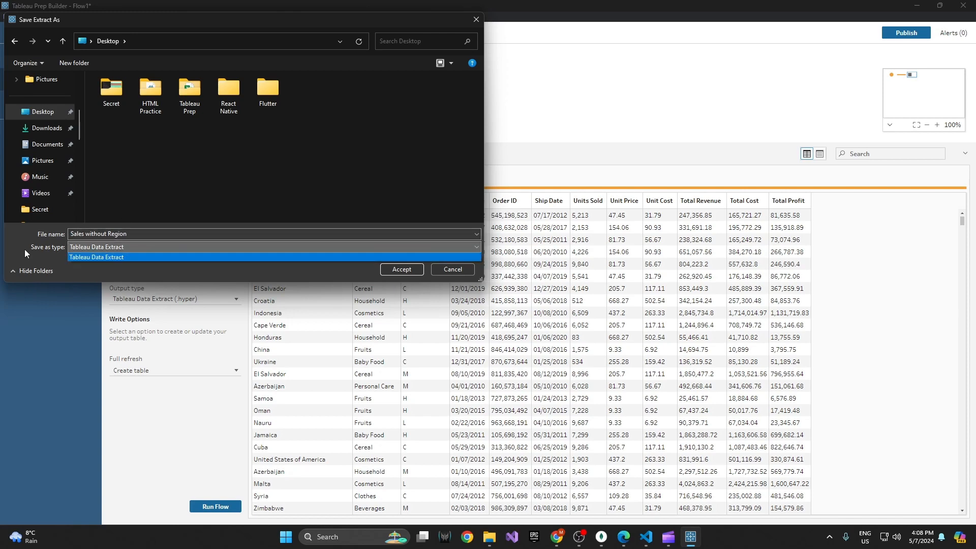
pyautogui.click(401, 268)
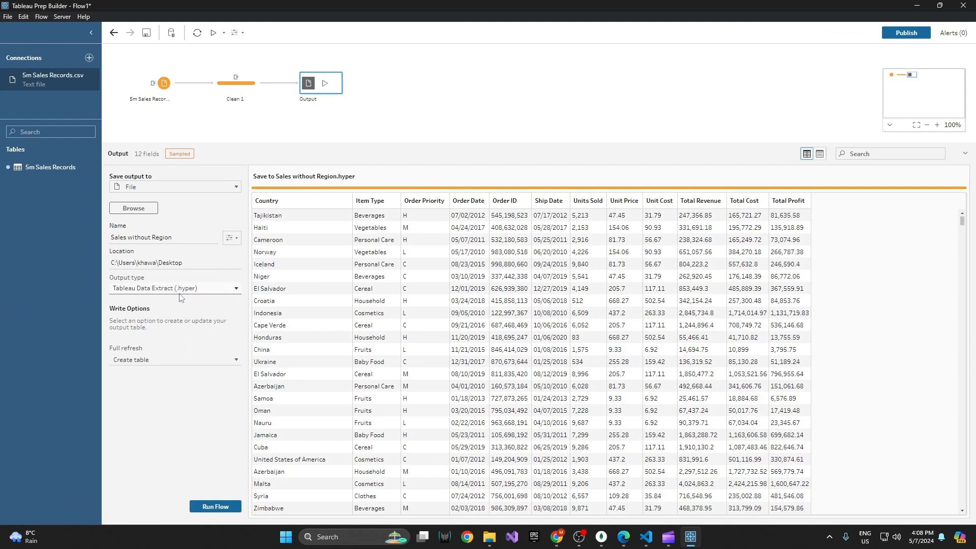
pyautogui.click(175, 288)
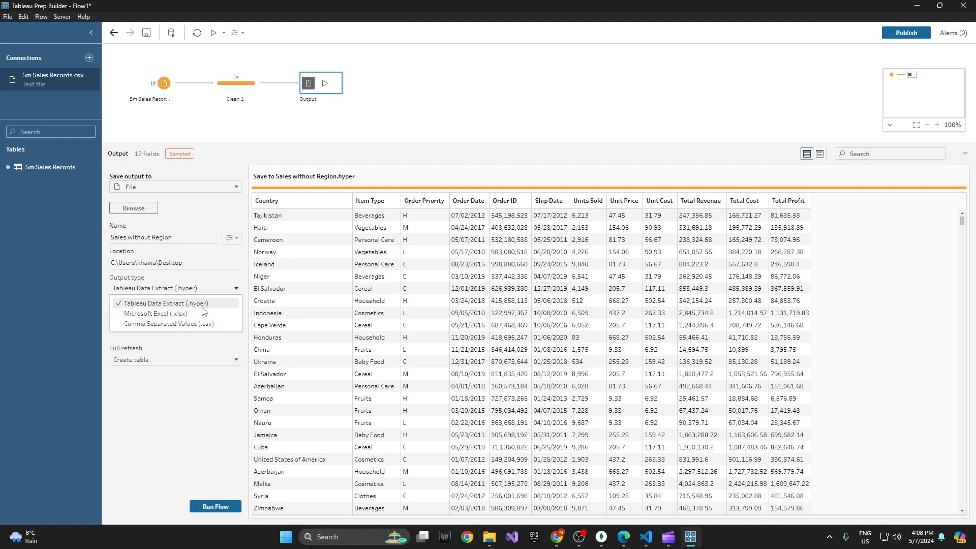
pyautogui.moveTo(149, 310)
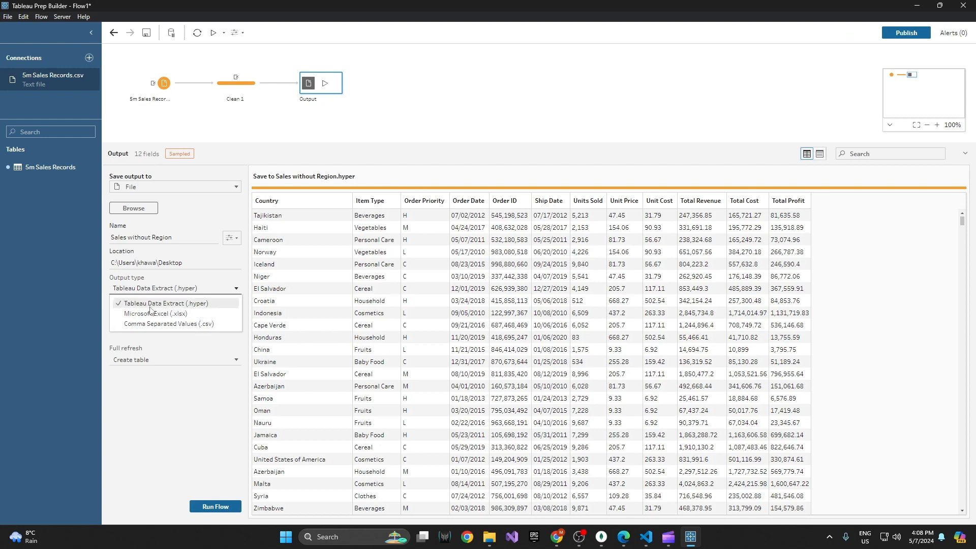
pyautogui.click(165, 303)
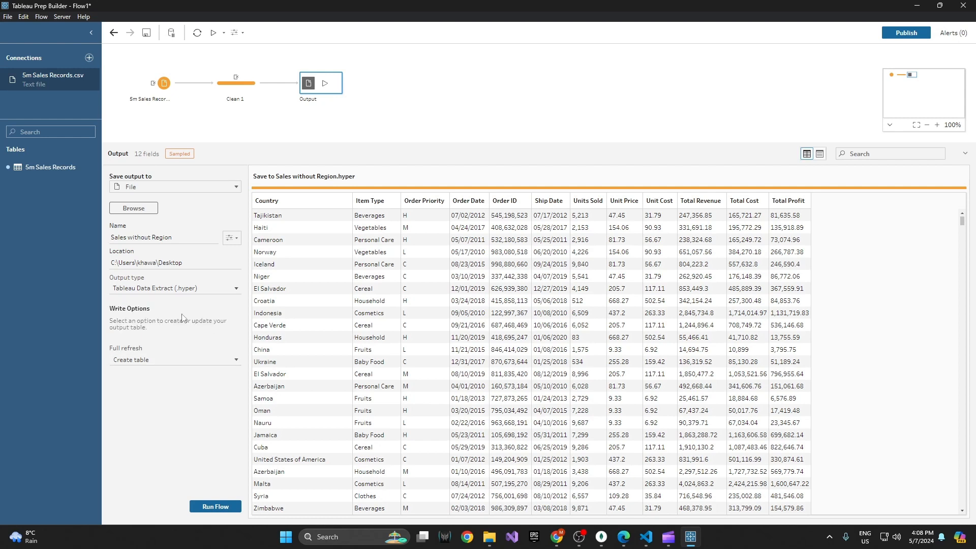
pyautogui.click(174, 360)
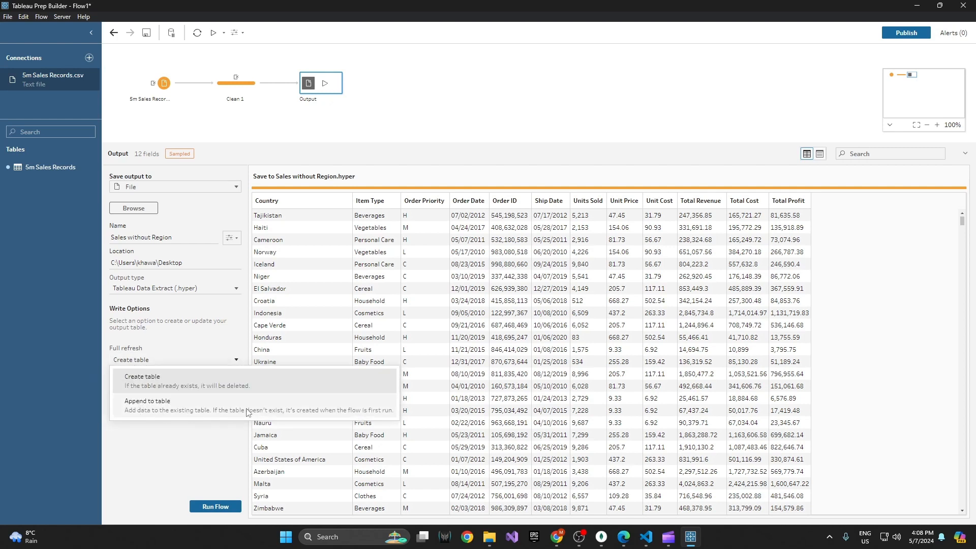
pyautogui.click(143, 379)
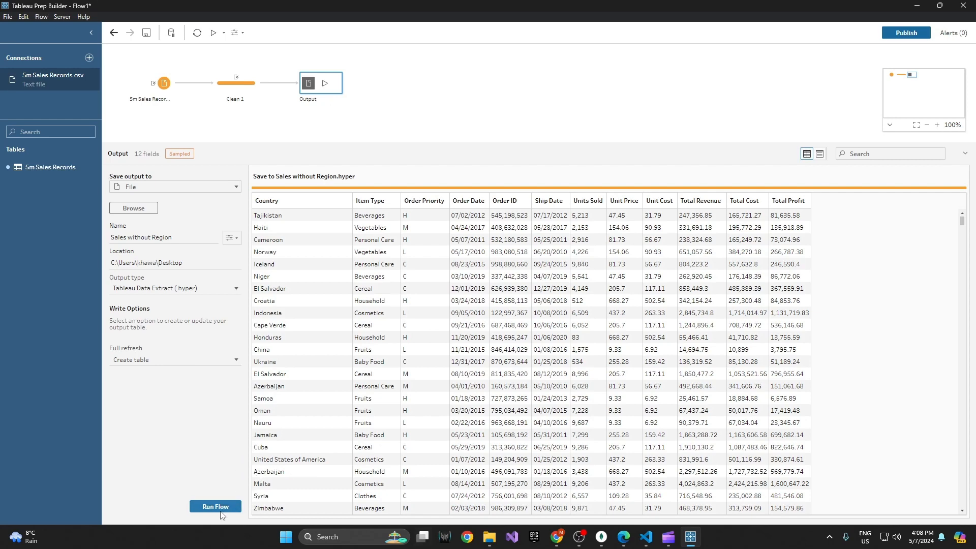
# Run the flow to produce Sales without Region.hyper and dismiss the finished message
pyautogui.click(215, 507)
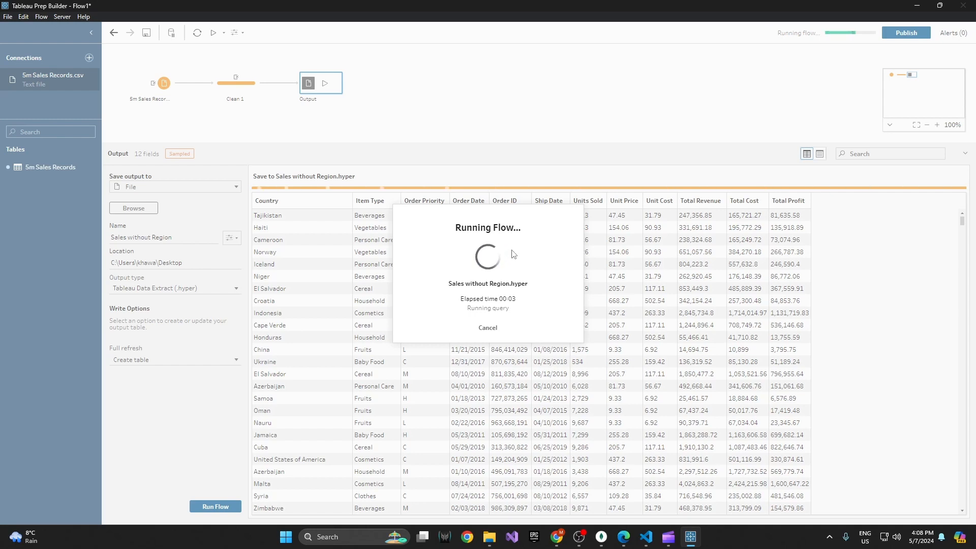
pyautogui.moveTo(522, 273)
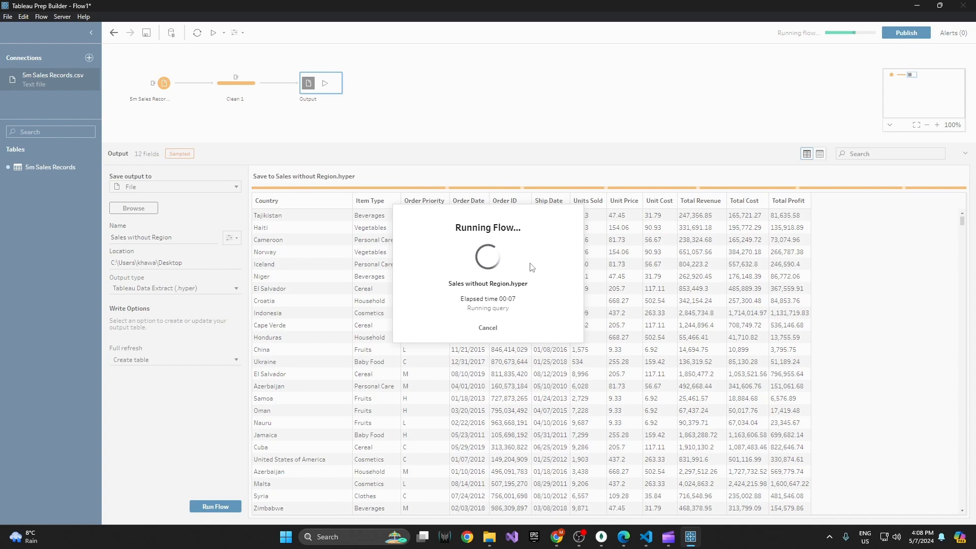
pyautogui.moveTo(180, 68)
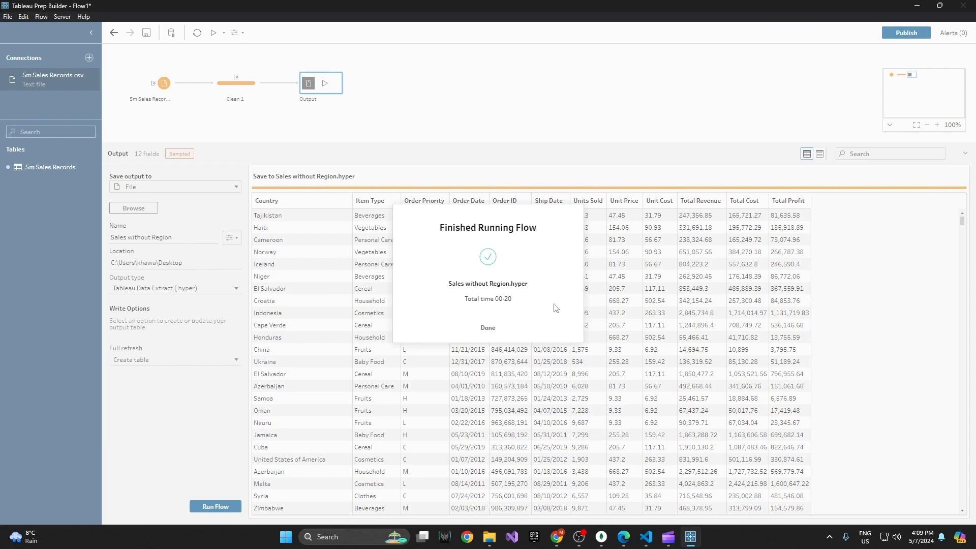
pyautogui.click(487, 327)
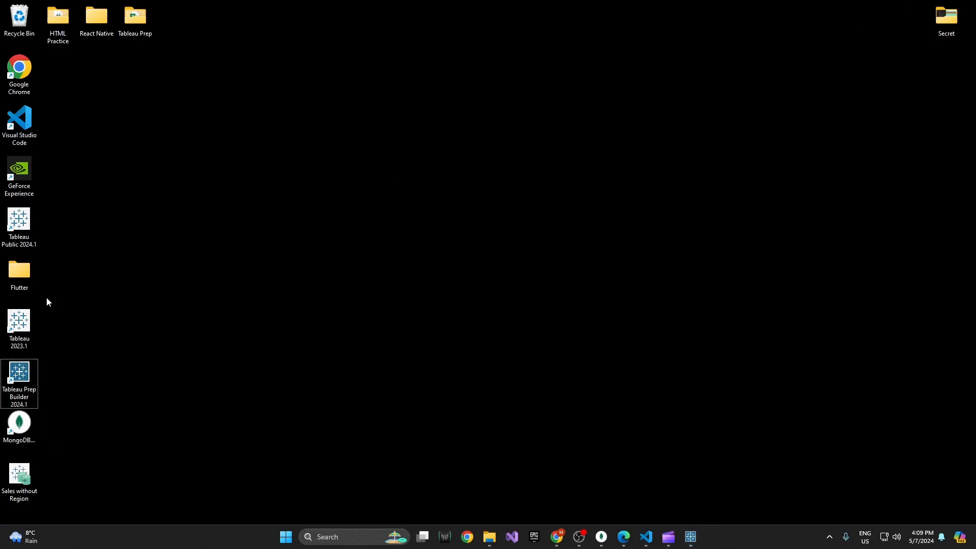
# Launch Tableau Desktop from the desktop shortcut to reach its start page
pyautogui.click(19, 479)
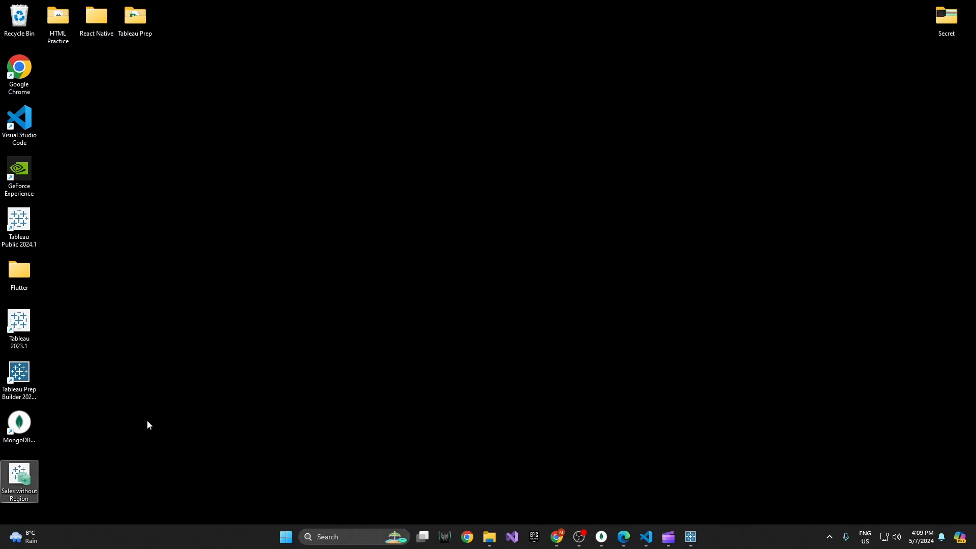
pyautogui.click(19, 226)
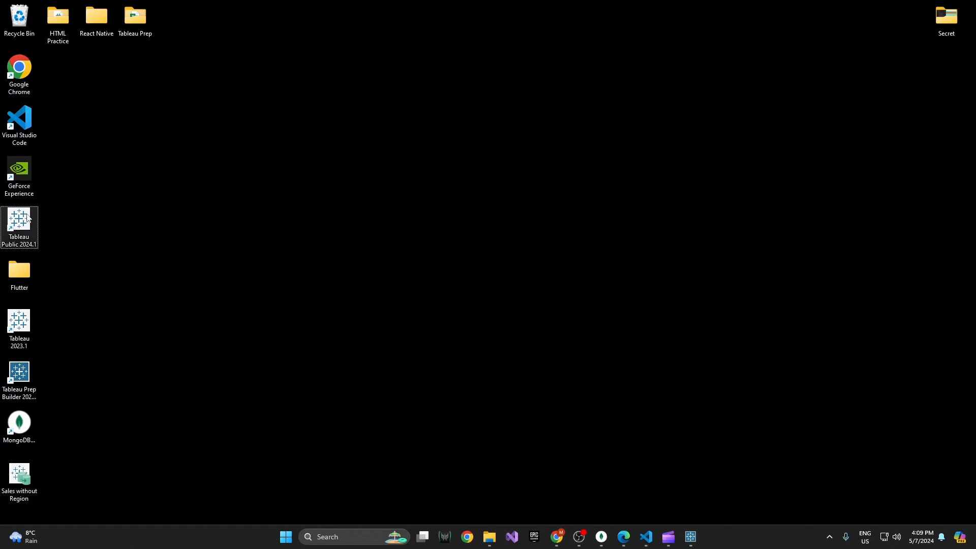
pyautogui.moveTo(40, 216)
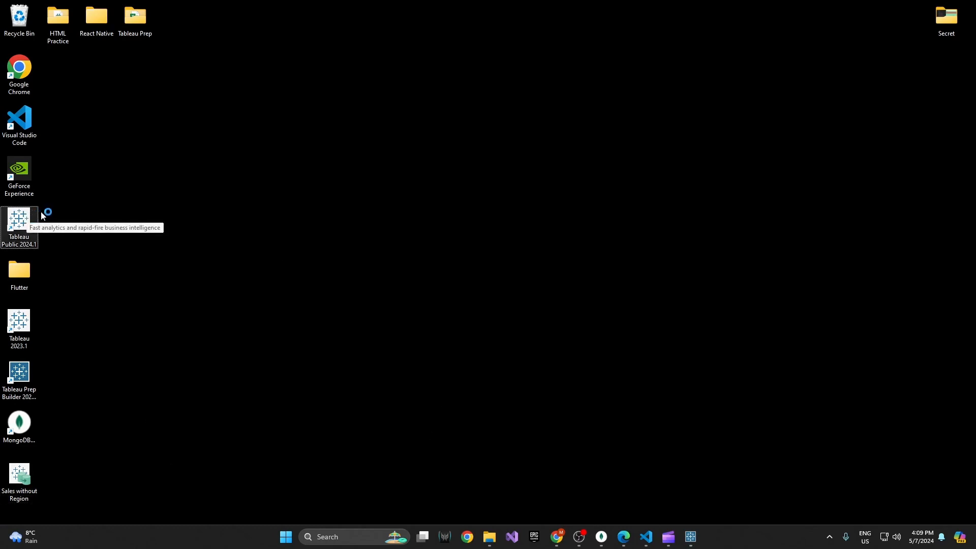
pyautogui.moveTo(150, 213)
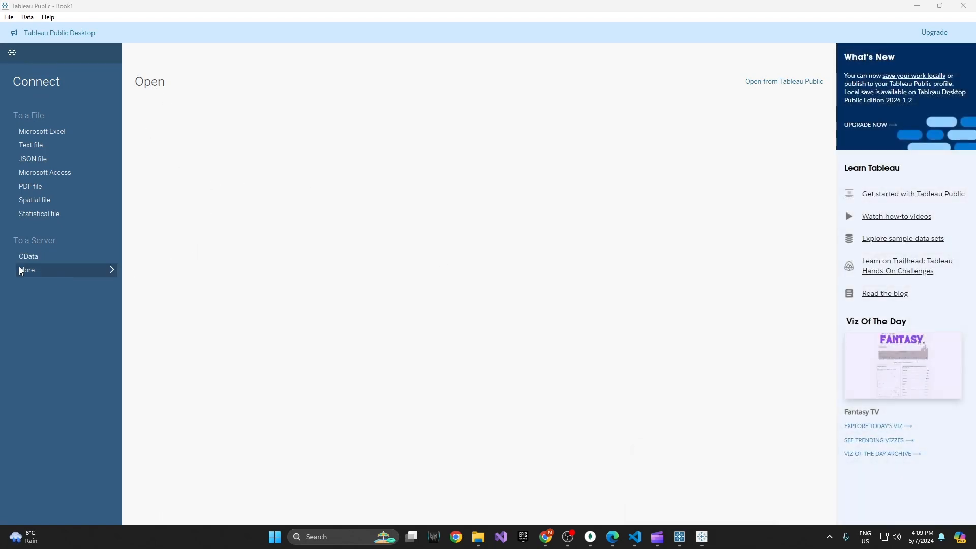
pyautogui.moveTo(67, 272)
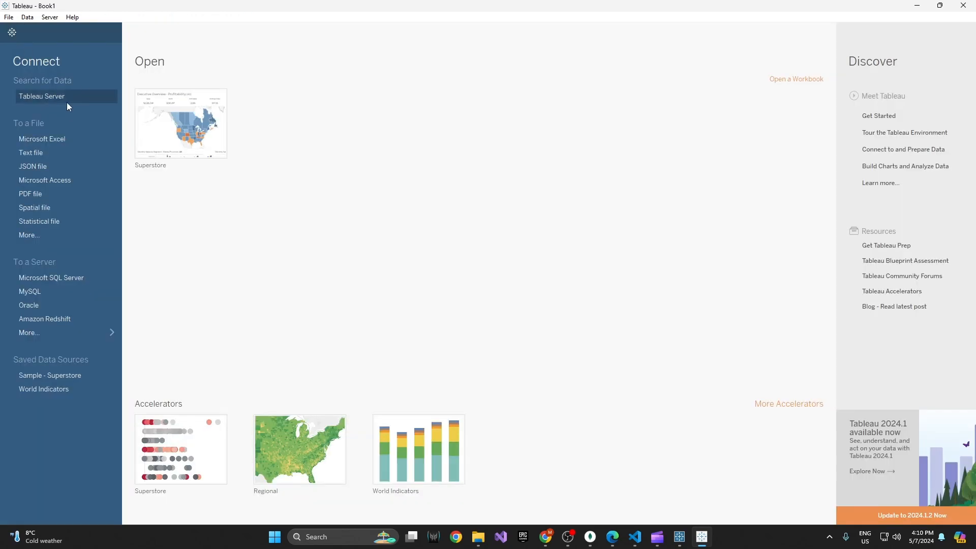
# Connect to the Sales without Region extract, previewing 12 fields and 5,000,000 rows
pyautogui.click(795, 79)
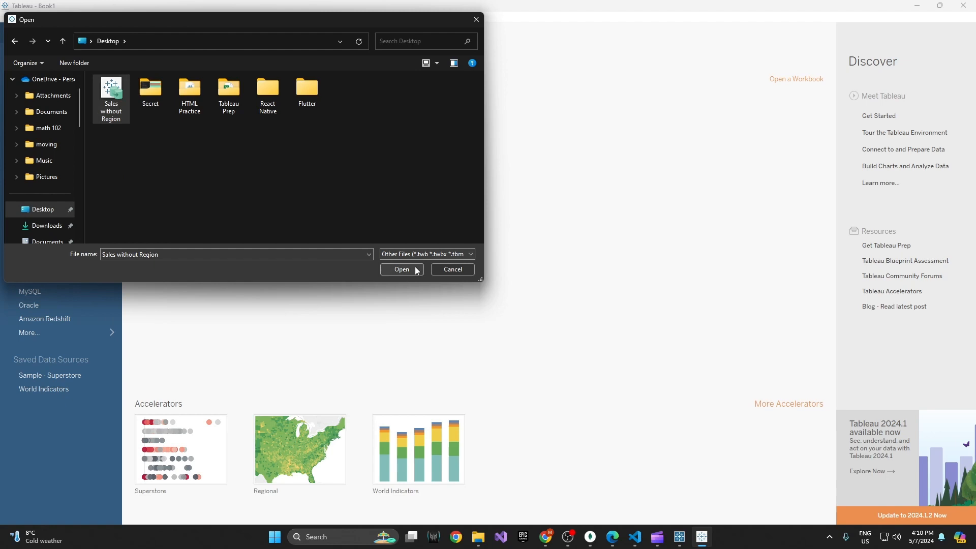
pyautogui.click(401, 270)
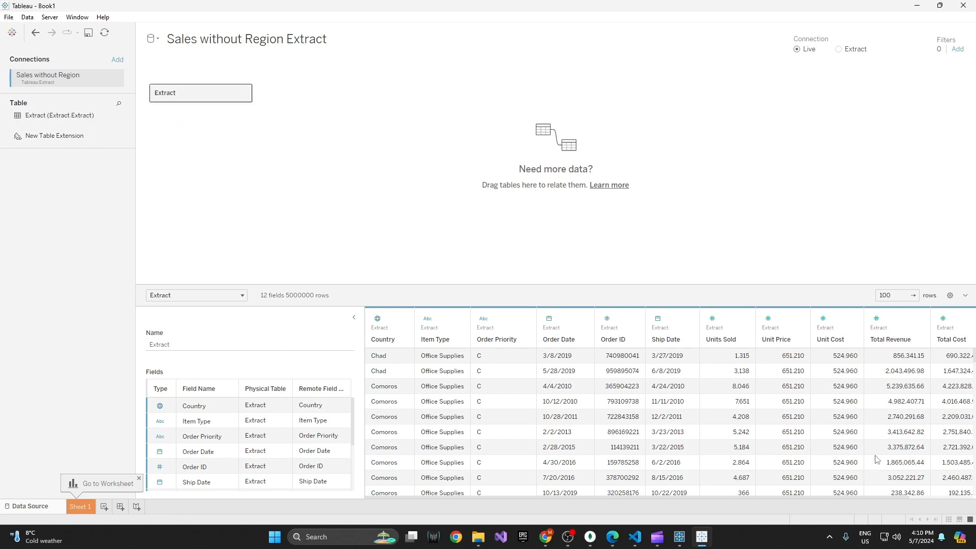
pyautogui.moveTo(524, 287)
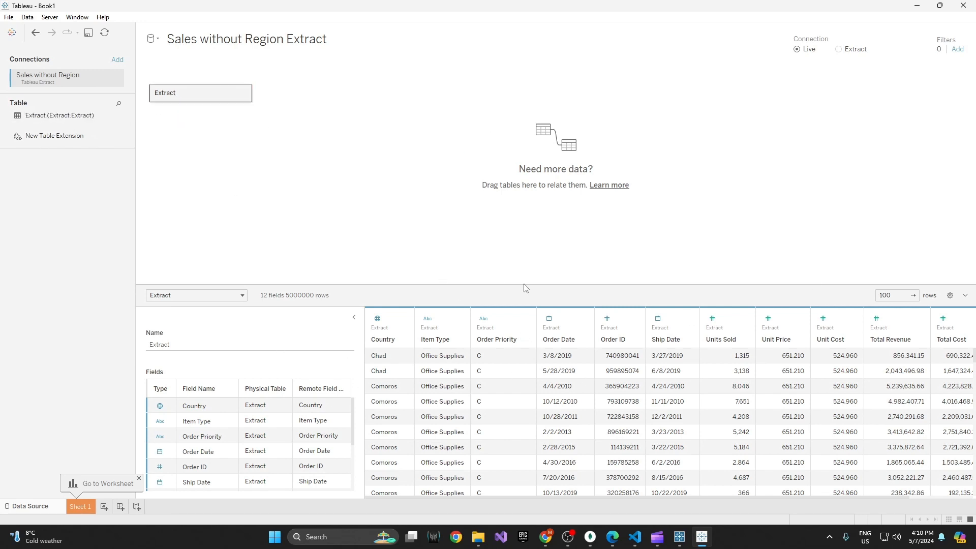
pyautogui.moveTo(486, 230)
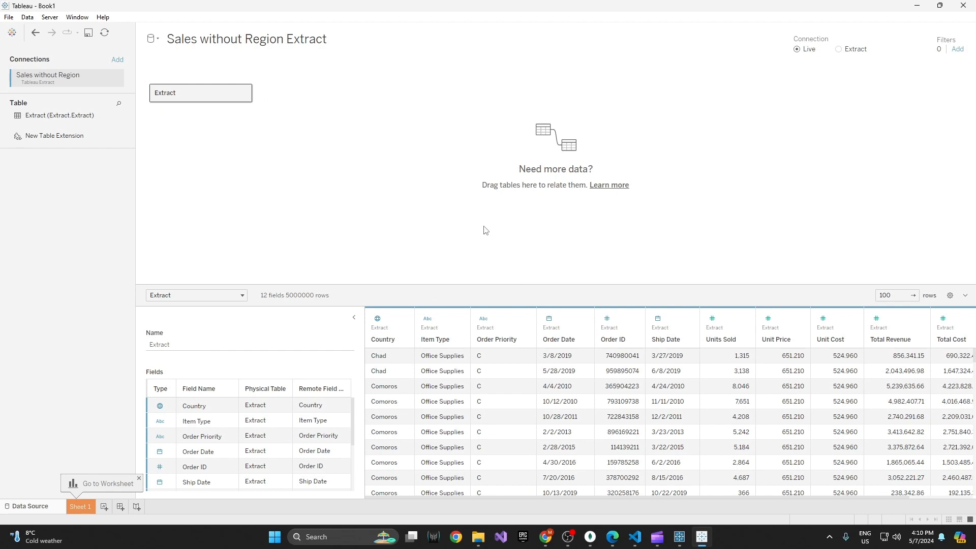